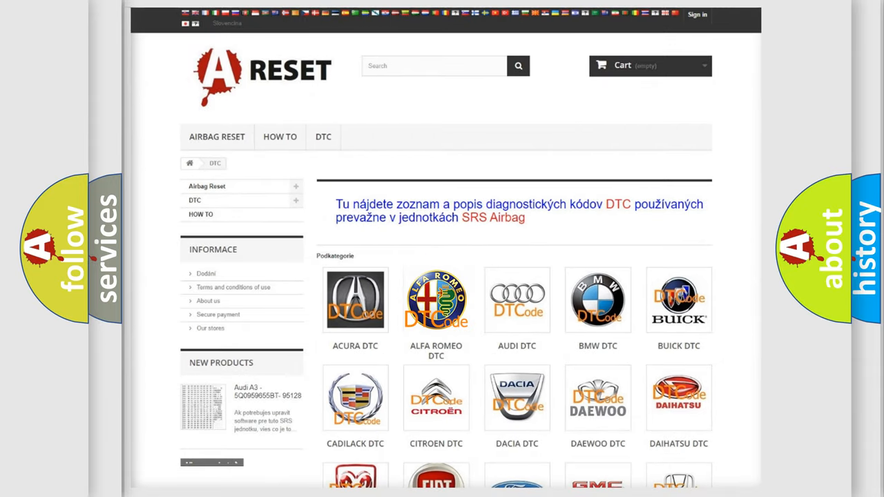
Choose ALFA ROMEO among the DTC brands and browse its code list down to the C and P codes.
click(436, 299)
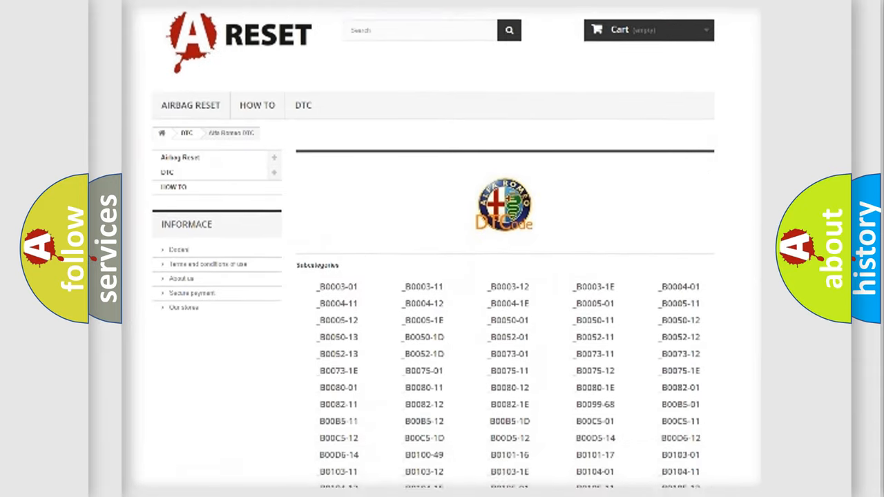
scroll(down, 3)
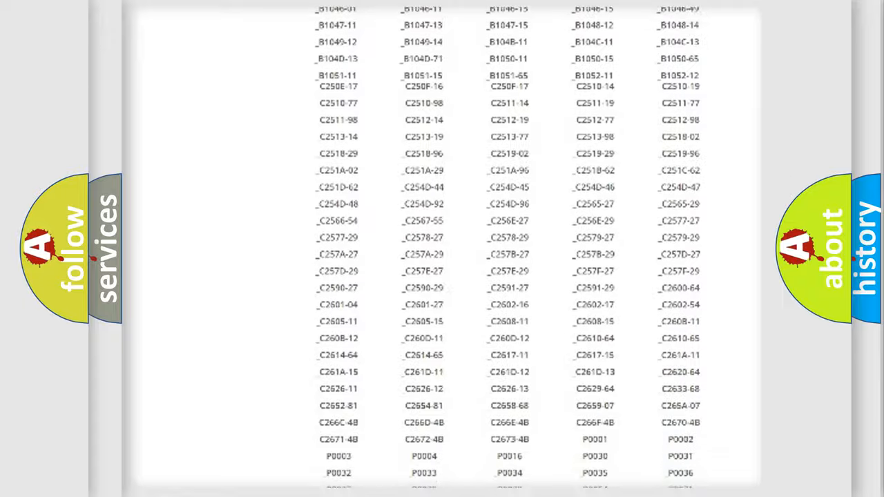